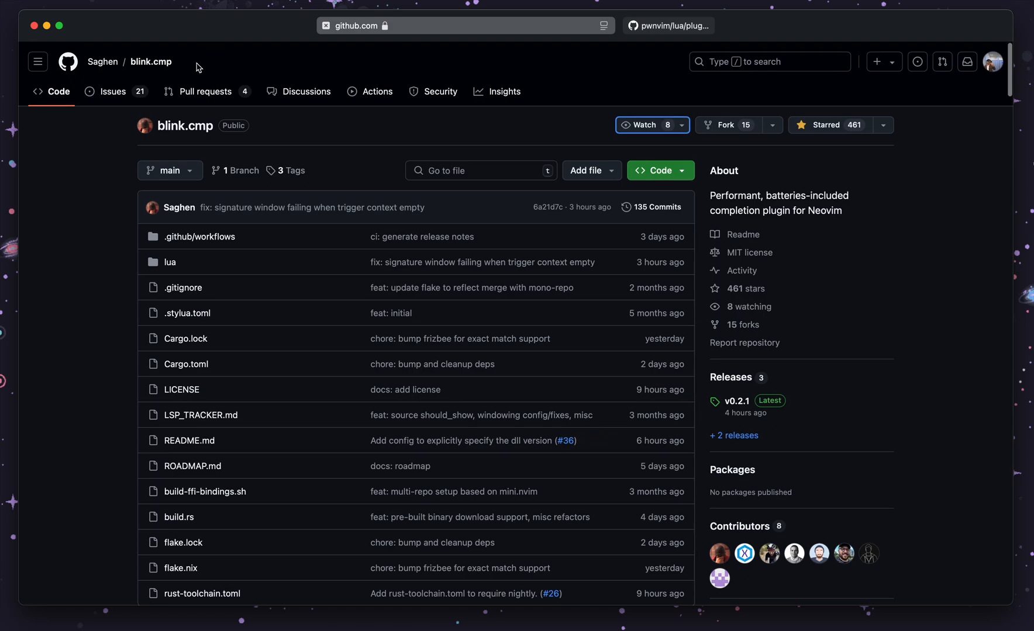
mouse_move(762, 238)
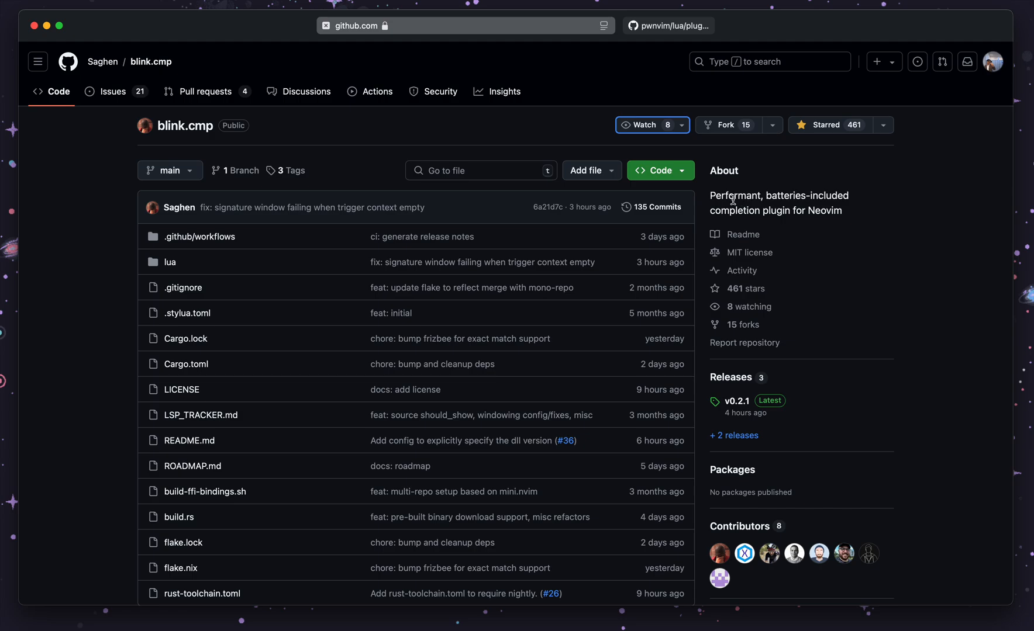
Step: Scroll the blink.cmp repository page down to the README demo and Features list
scroll("down", 3)
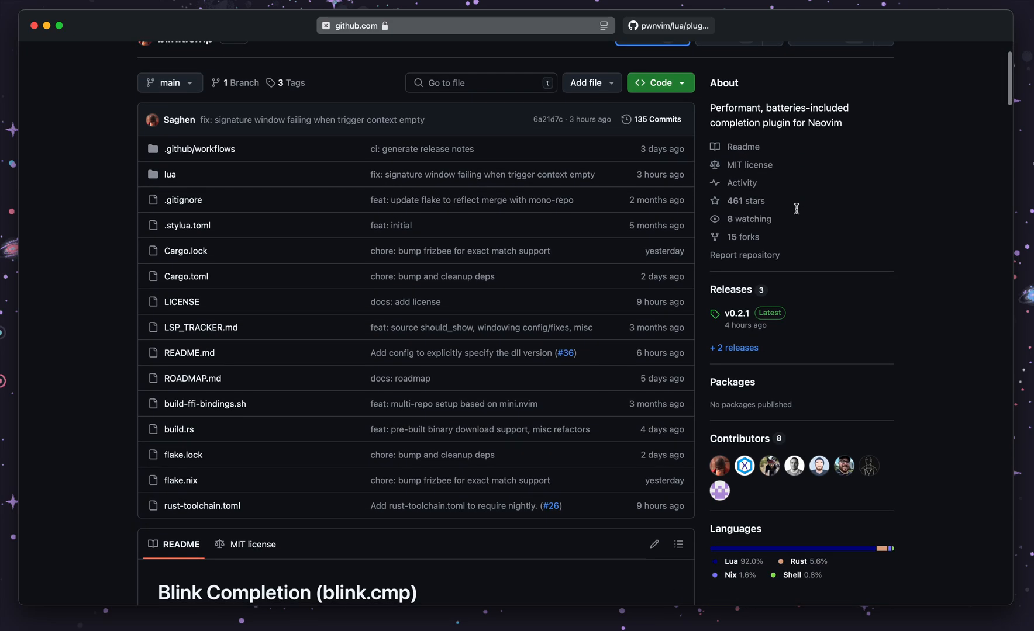
scroll("down", 3)
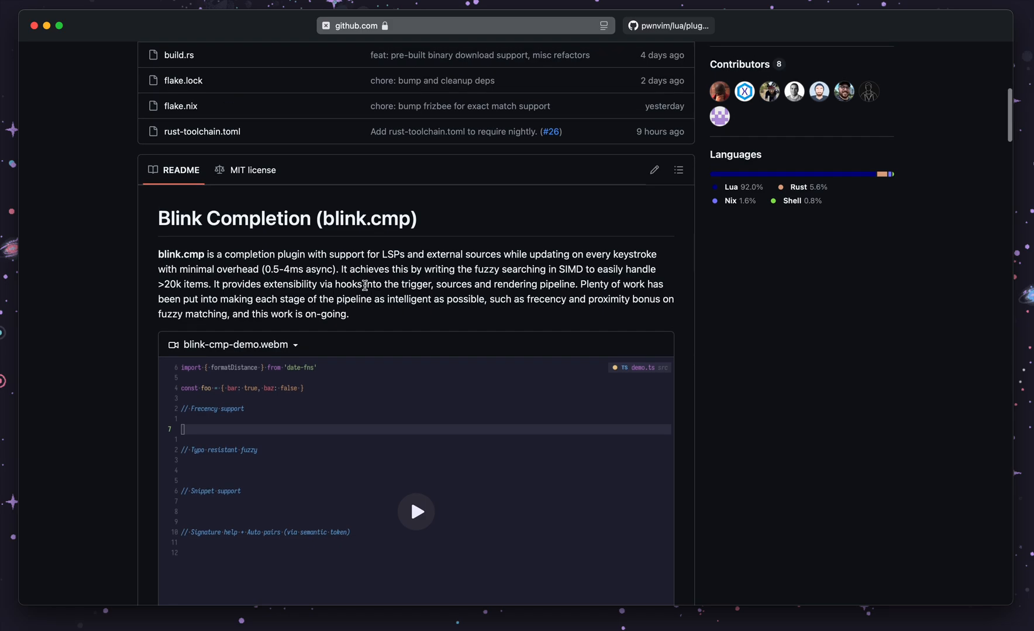
scroll("down", 3)
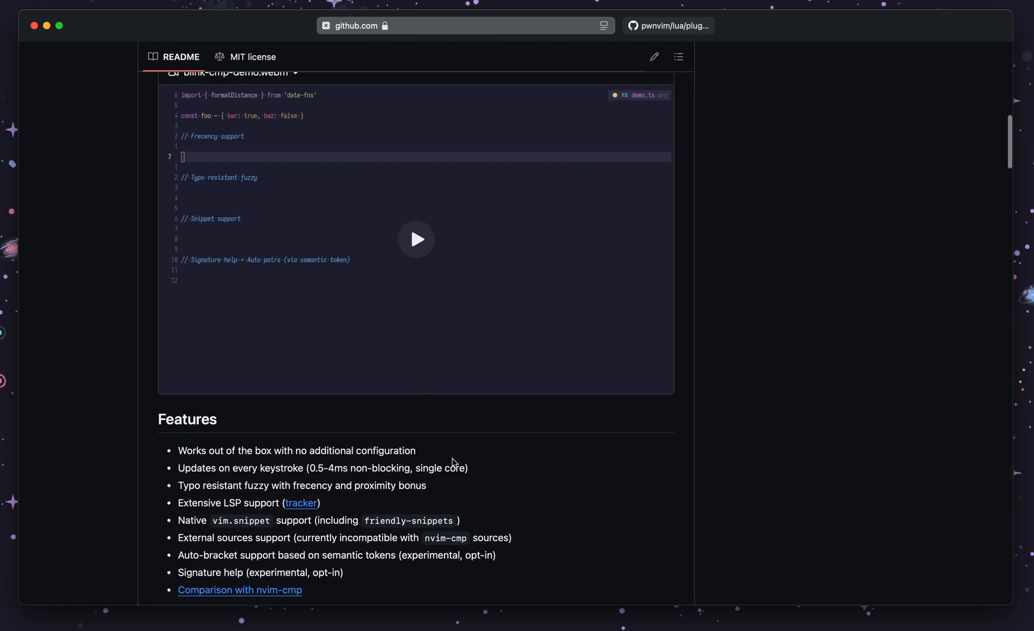
scroll("down", 3)
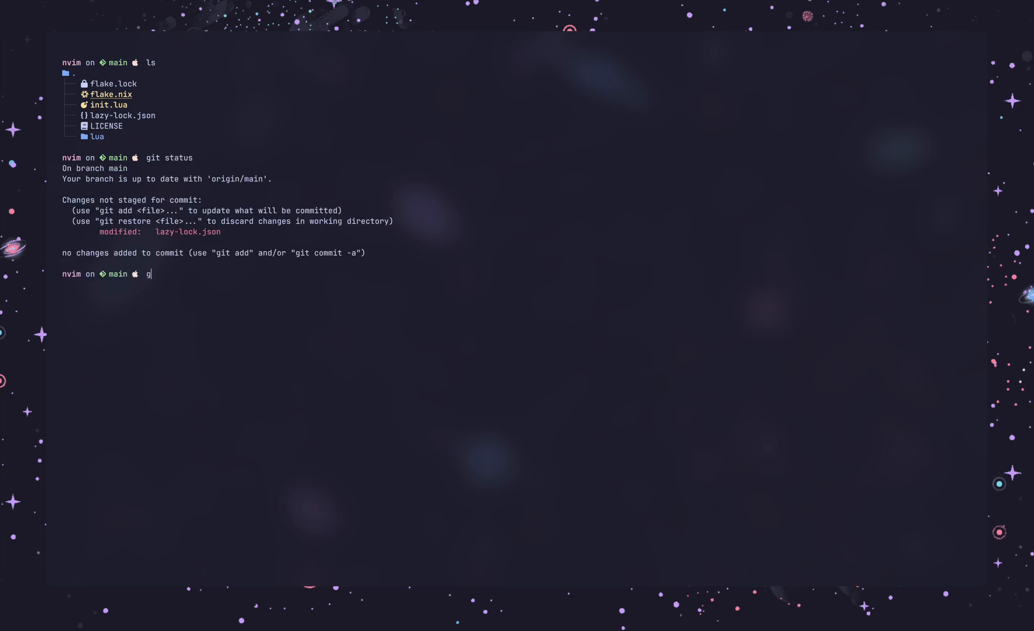
Step: Stash the lazy-lock.json change with git stash, review the log, and check out an older commit
type("it st")
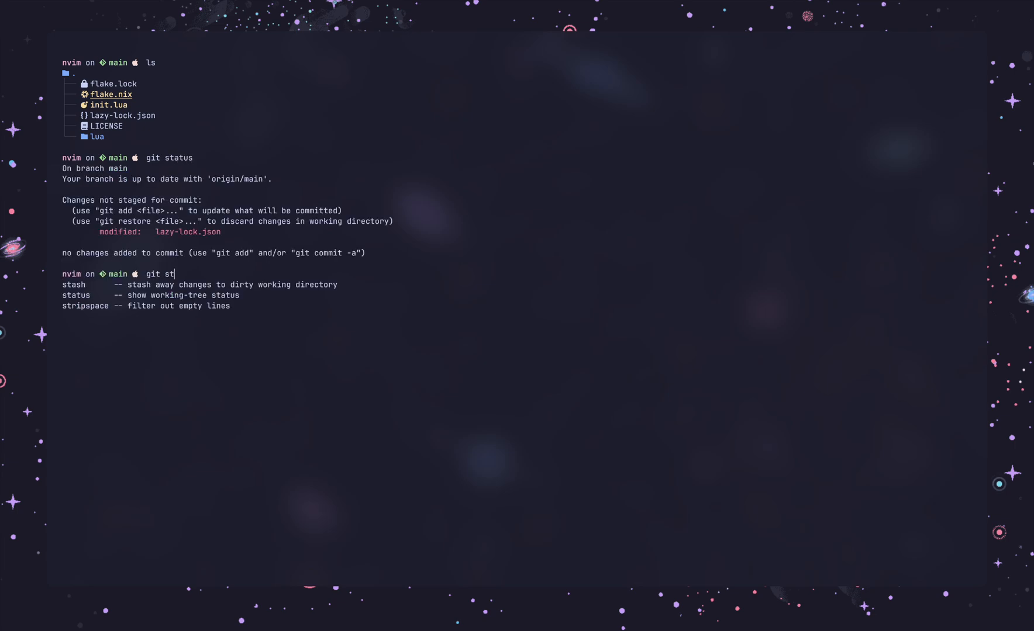
type("ash .")
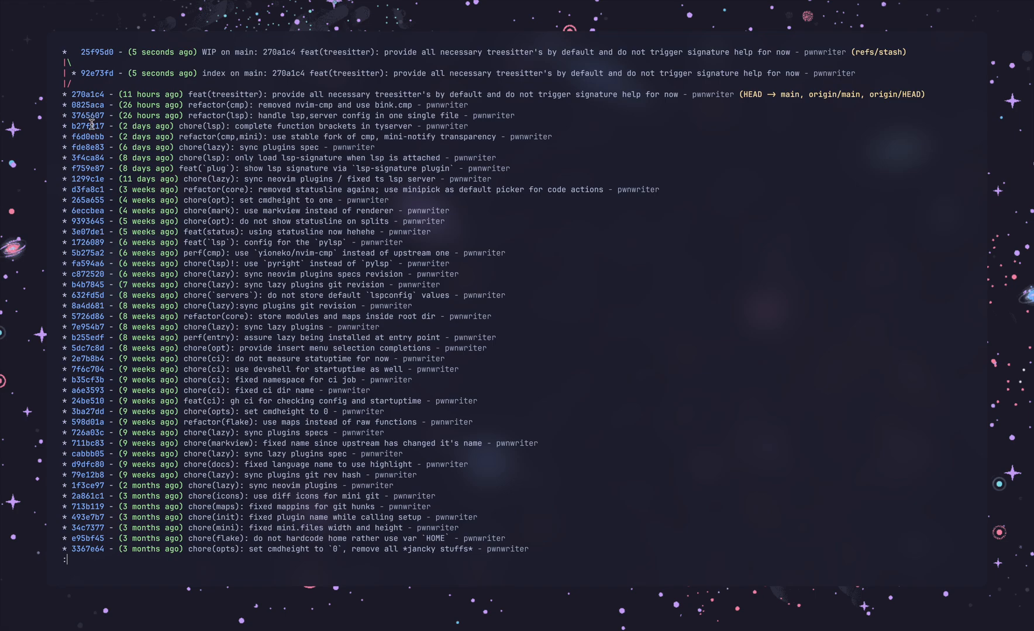
mouse_move(224, 106)
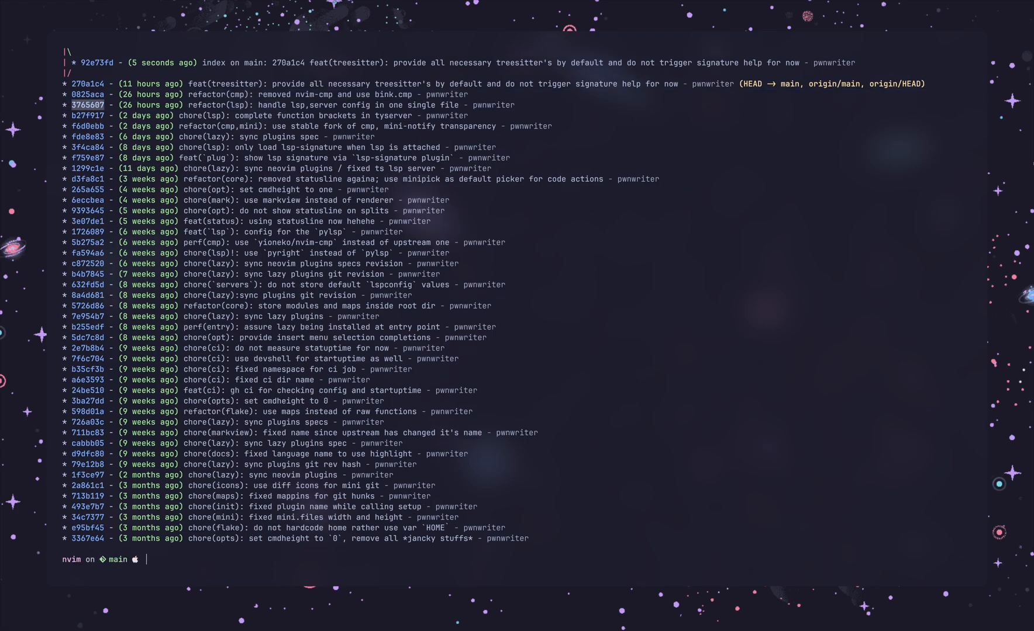
type("git chec")
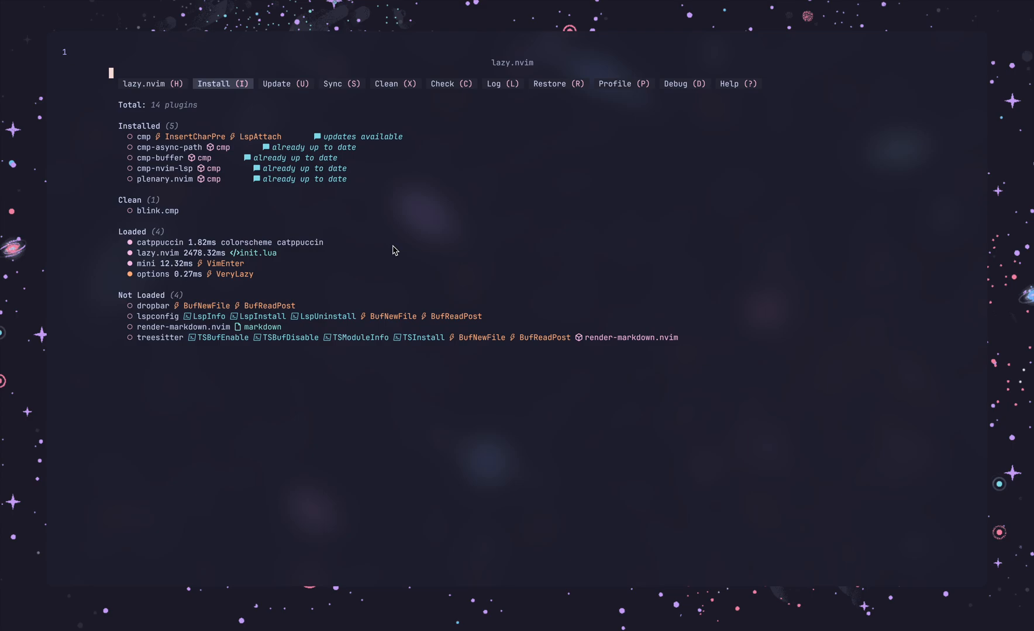
Step: Close lazy.nvim and open the config's lua folder in the file explorer
key("q")
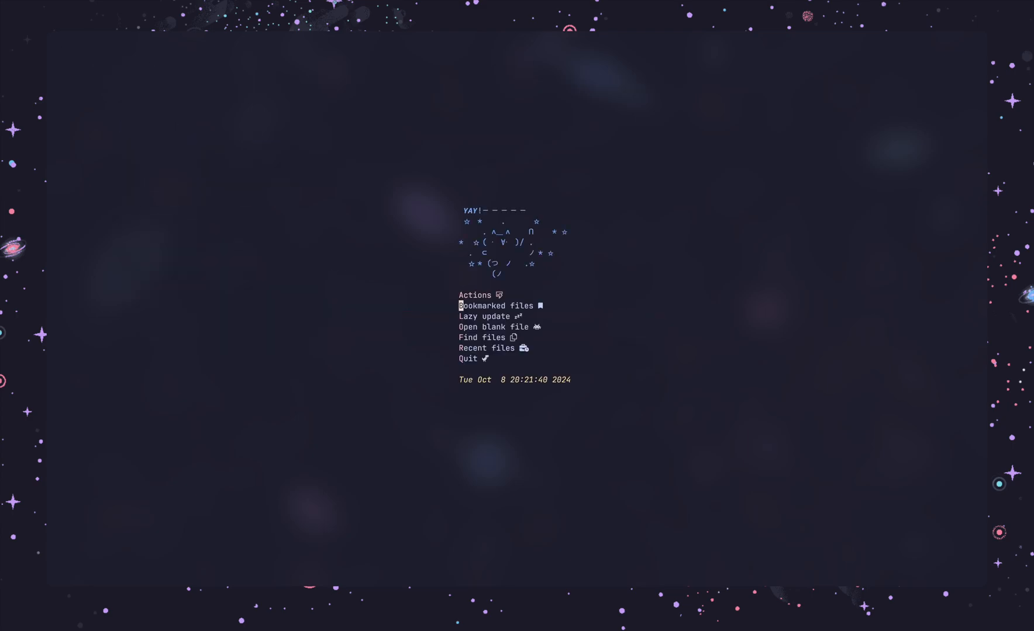
left_click(480, 337)
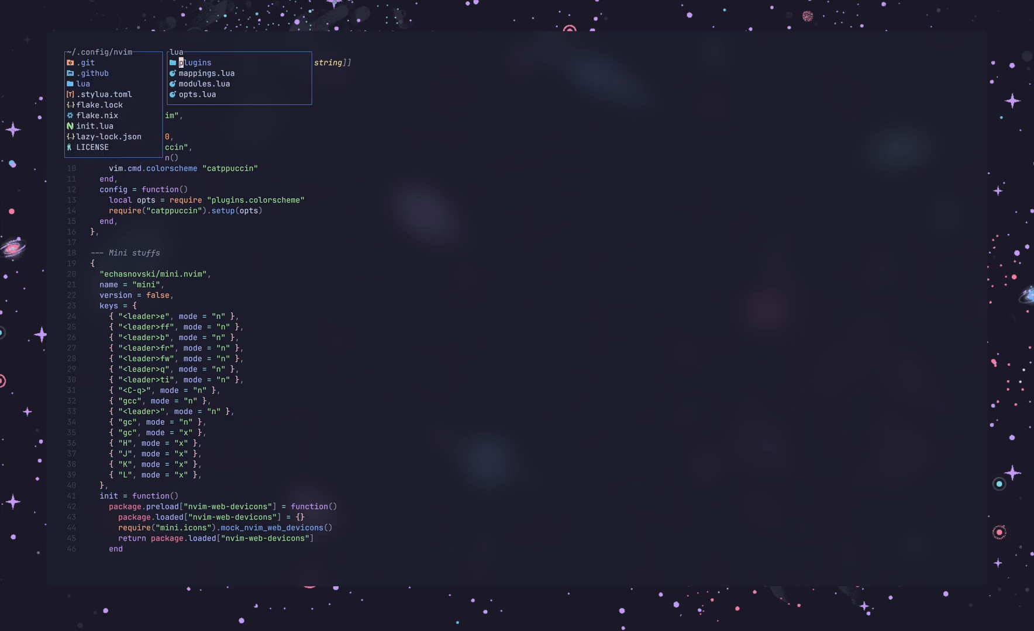
Step: Paste the blink.cmp spec into lua/plugins/init.lua and delete its lazy = false line
left_click(194, 62)
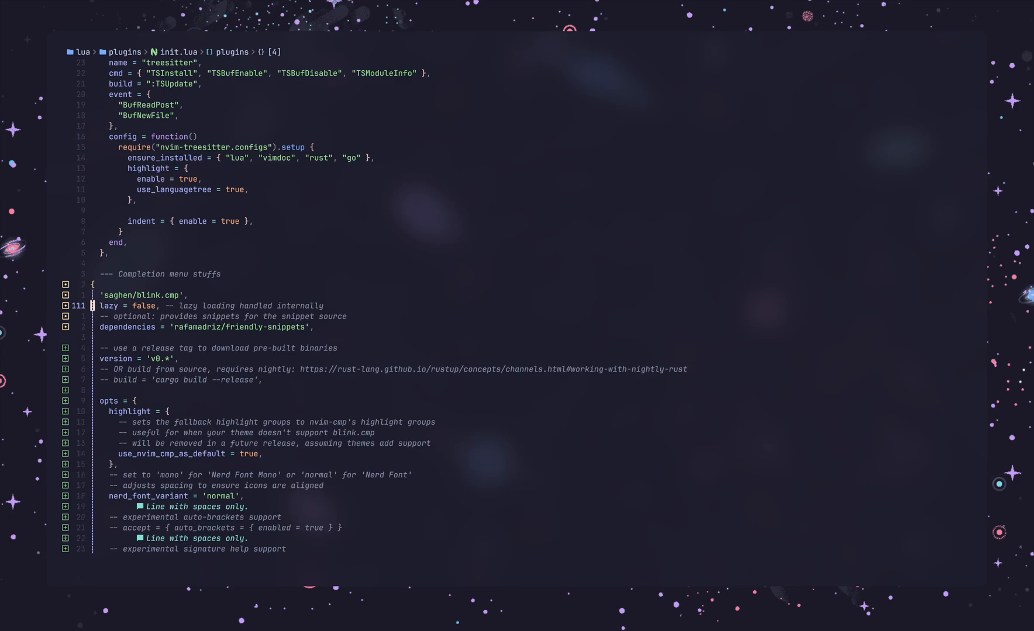
left_click(120, 306)
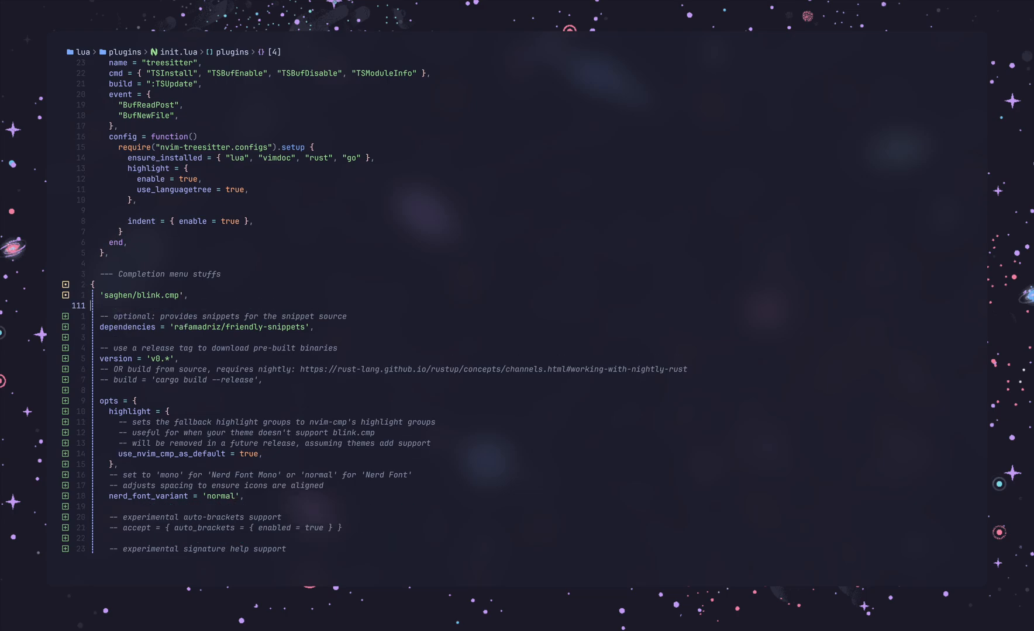
Step: Load blink.cmp on event = { "LspAttach" } instead of the lazy setting
type("event")
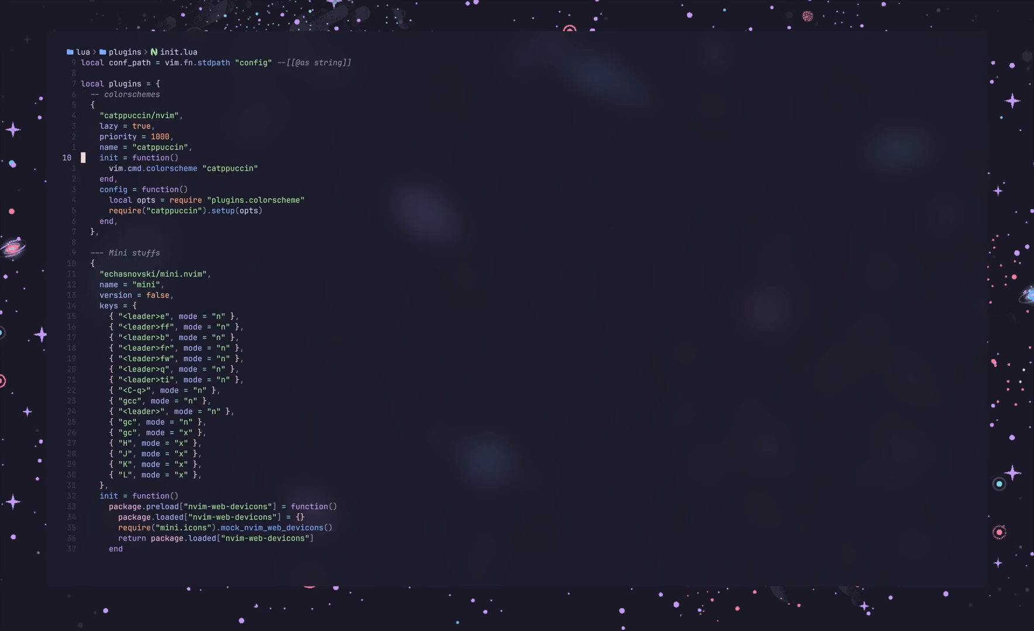
Step: Check :Lazy and :LspInfo, then paste blank lines above the Mini stuffs section
type(":Lazy")
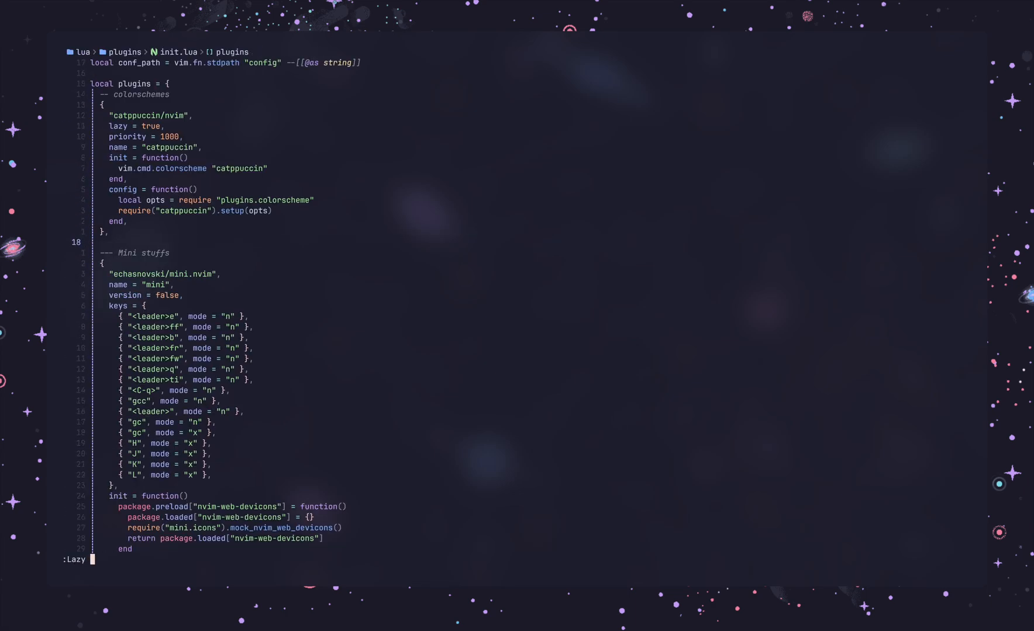
type("LspInfo")
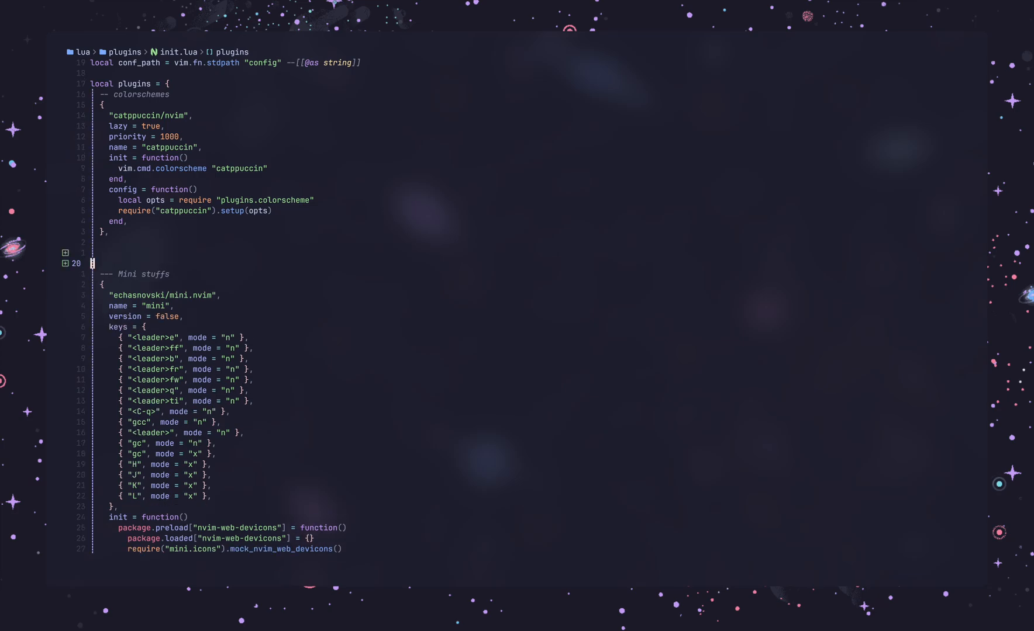
type("p")
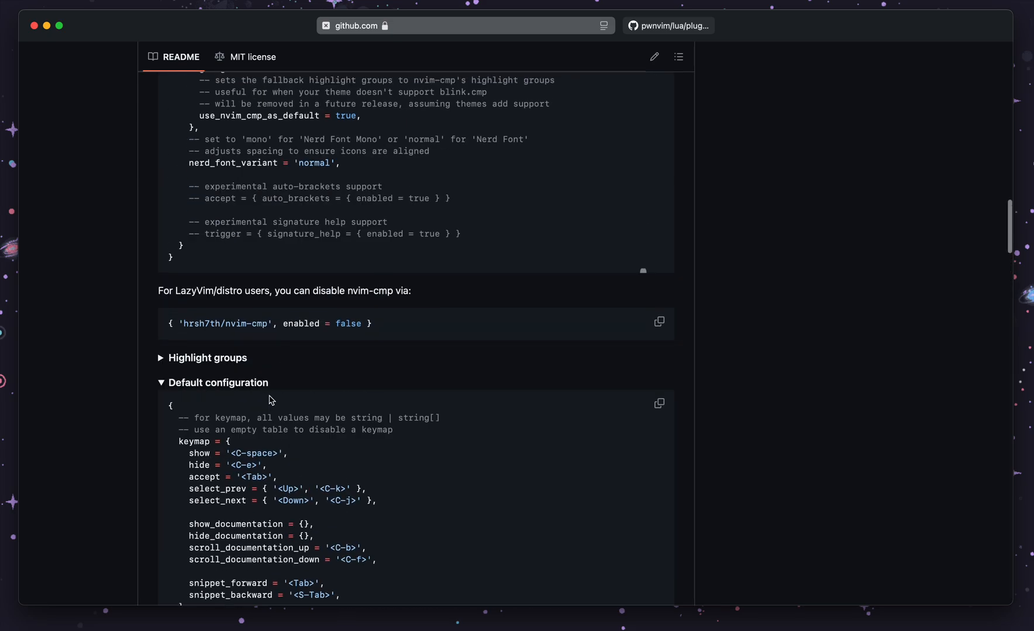
Step: Scroll to the README's default configuration and select the keymap table to copy
scroll("down", 3)
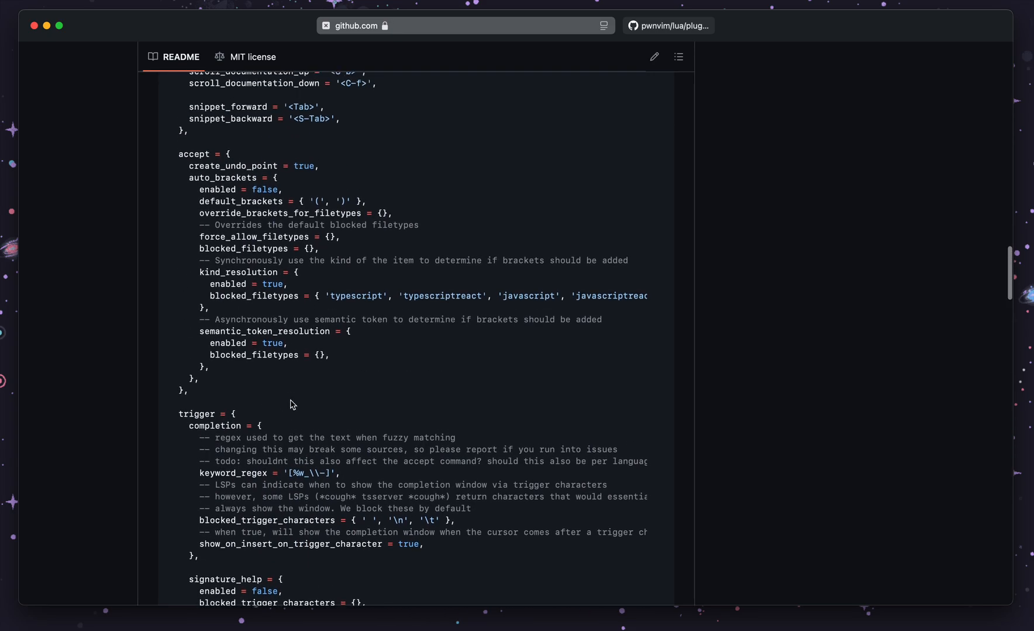
scroll("down", 3)
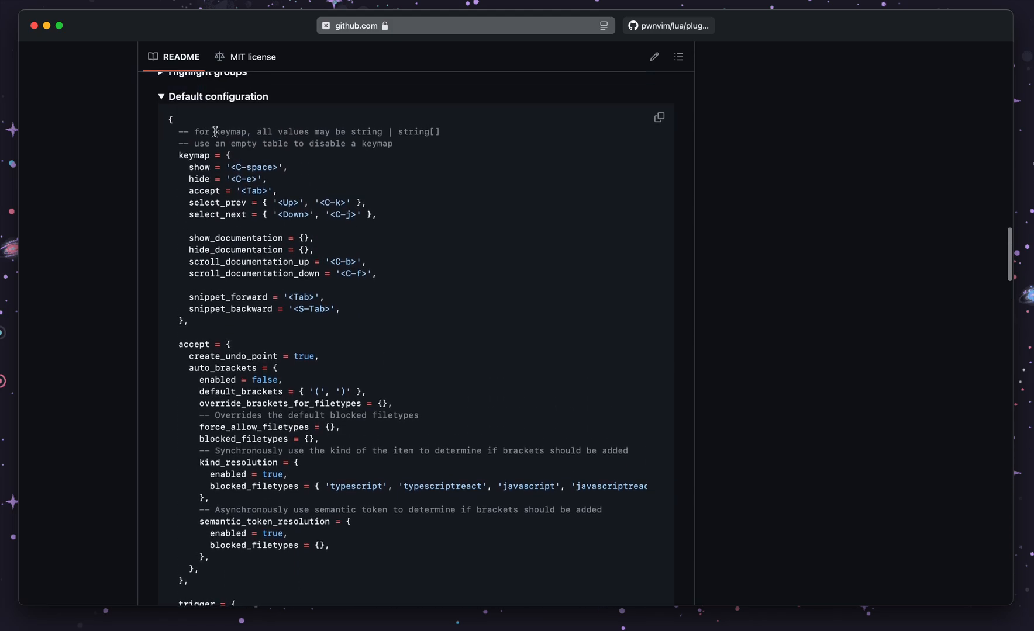
left_click_drag(213, 131, 212, 328)
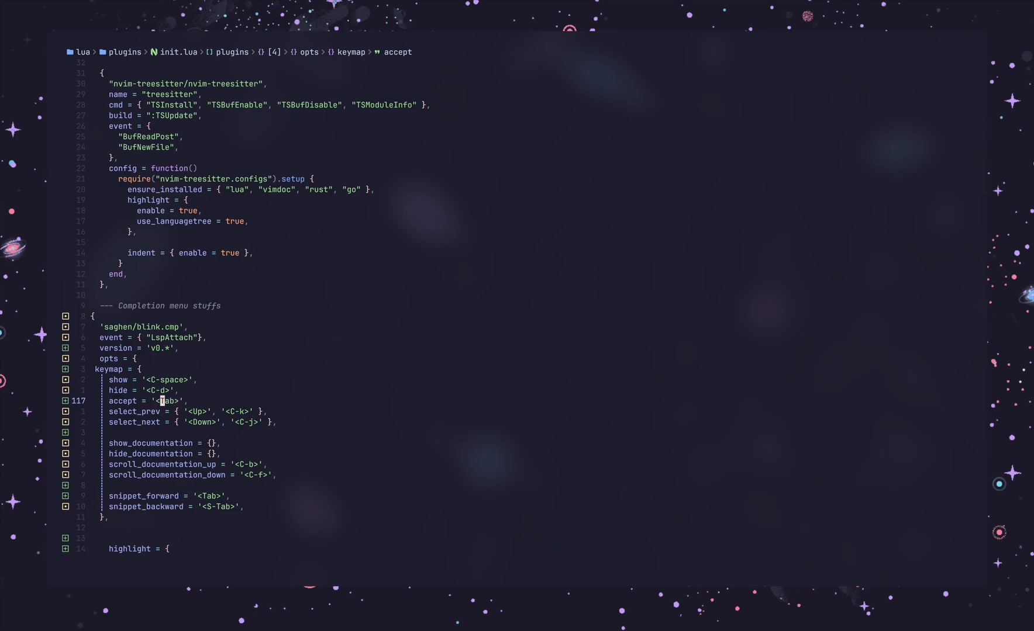
Step: Paste the keymap table into blink.cmp opts, remapping hide to '<C-d>'
type("C")
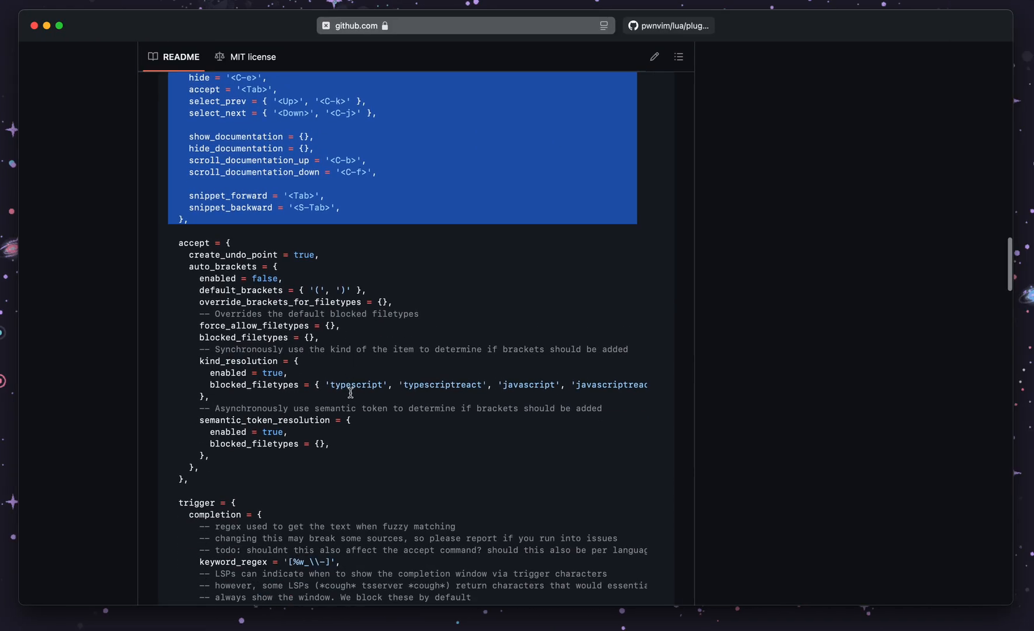
Step: Scroll the README's default config past sources to windows > autocomplete border = 'none'
scroll("down", 3)
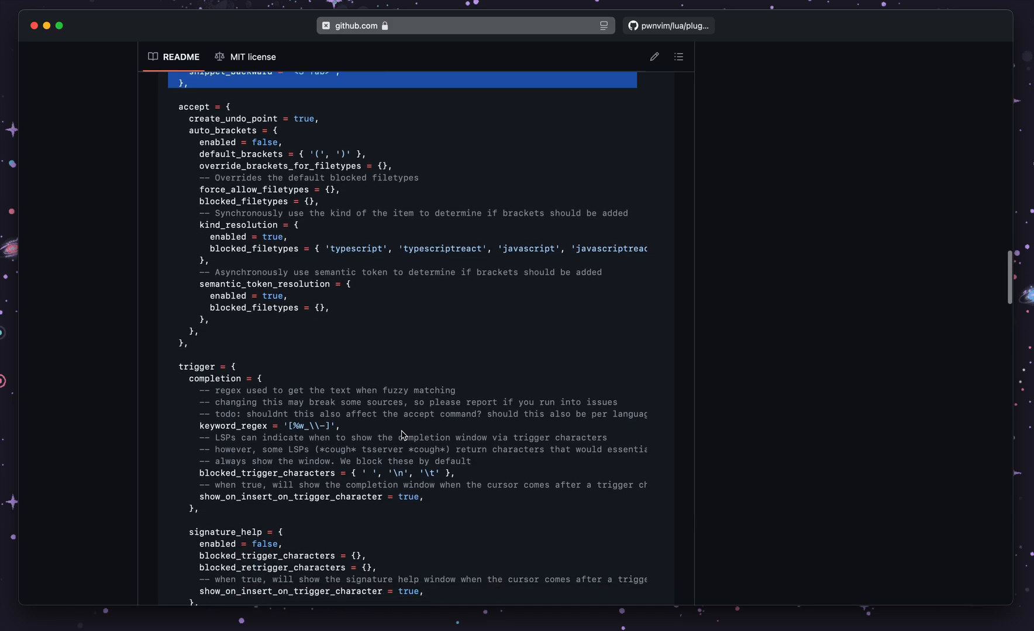
scroll("down", 3)
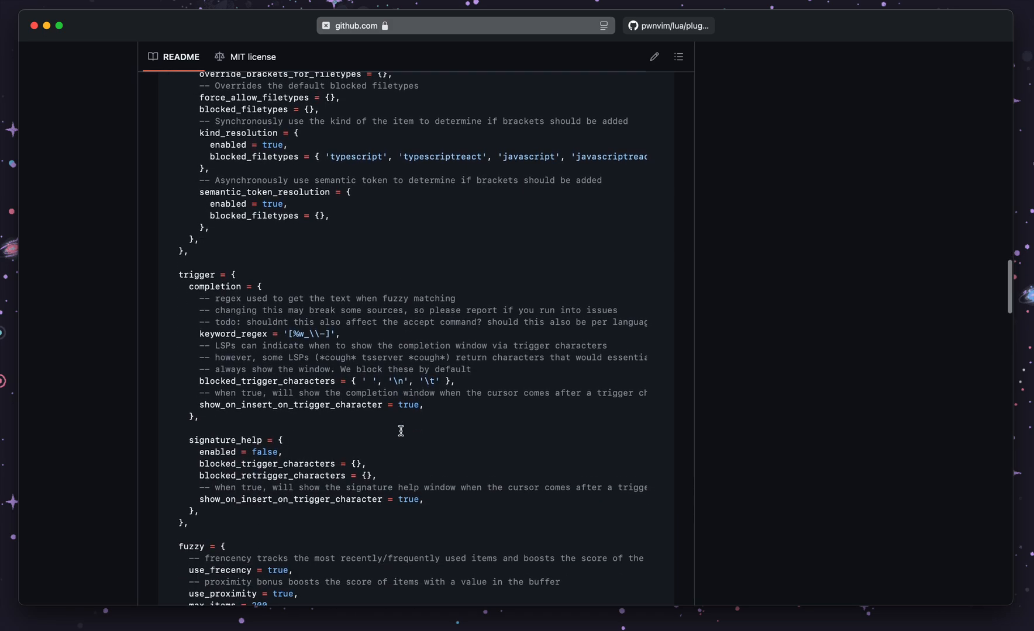
scroll("down", 3)
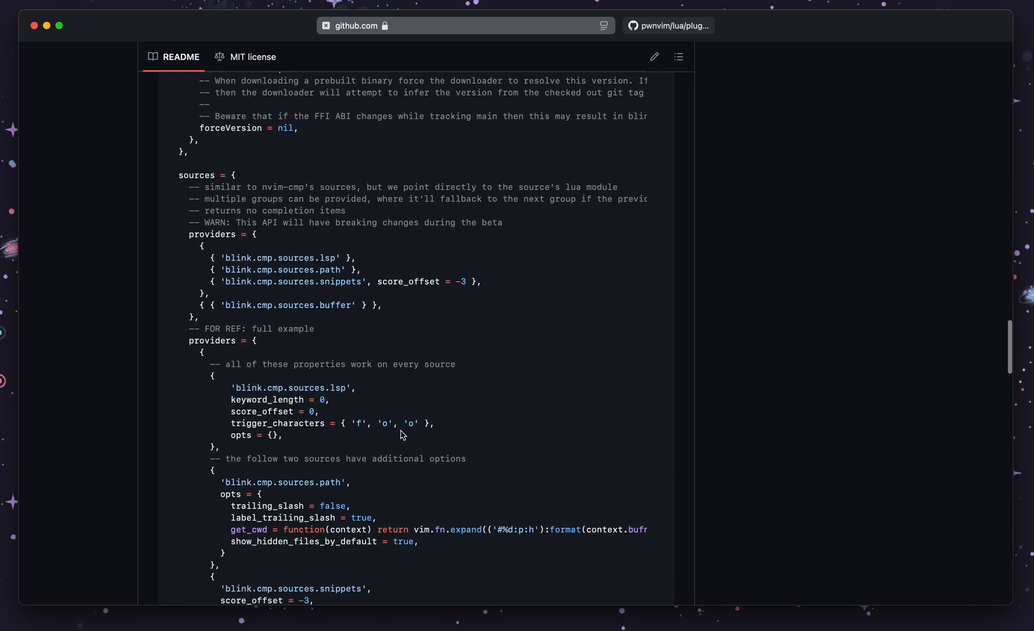
scroll("down", 3)
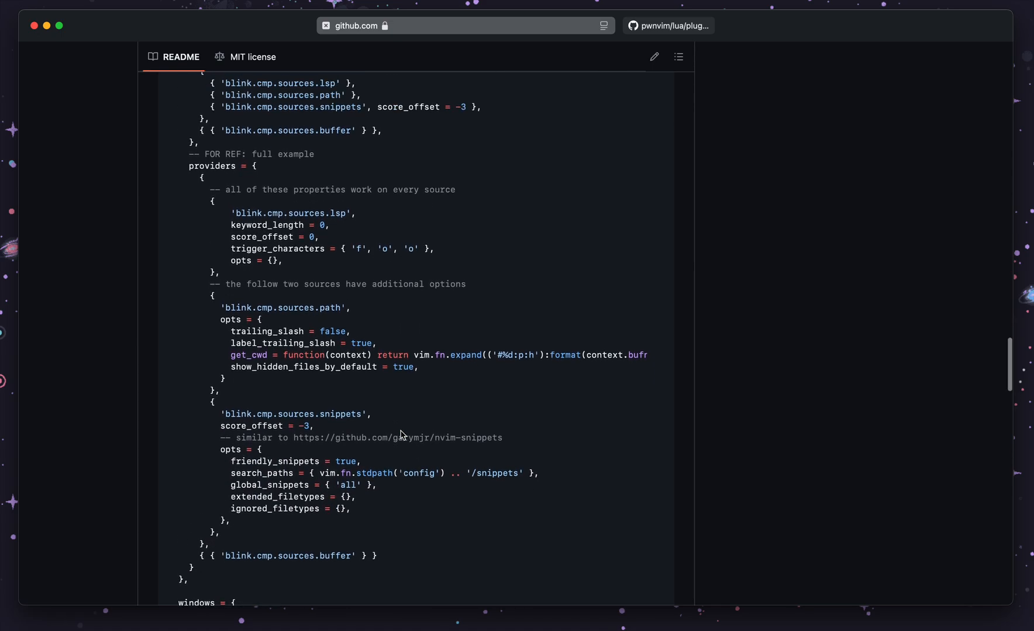
scroll("down", 3)
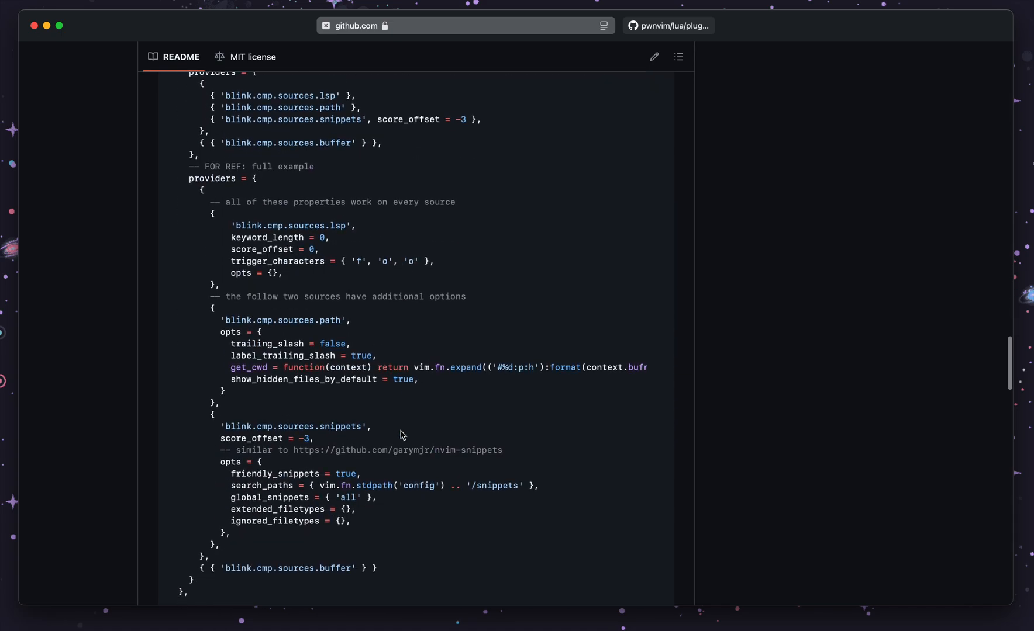
scroll("down", 3)
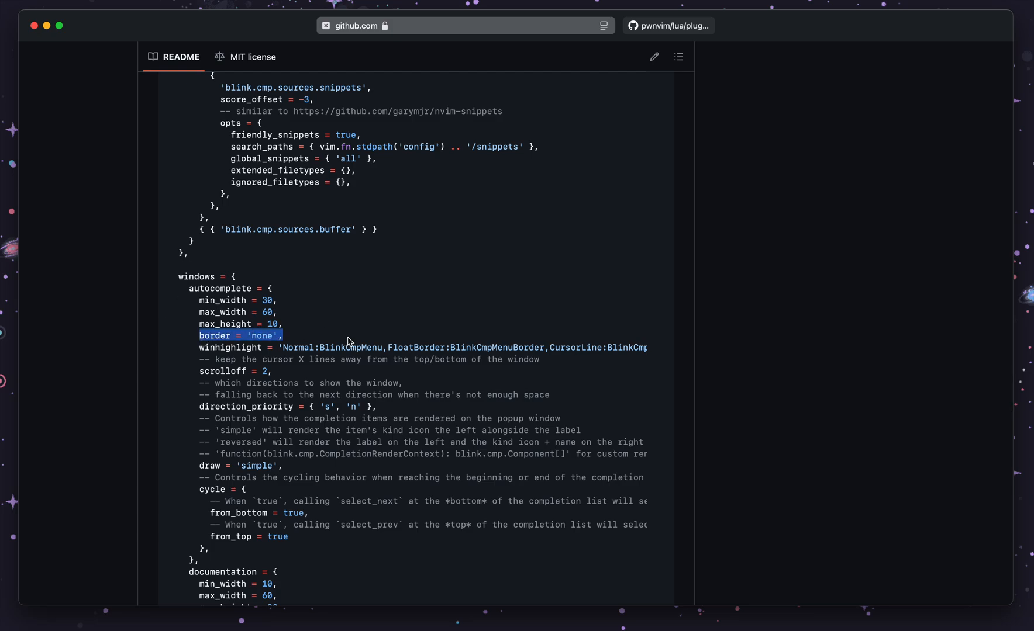
scroll("down", 3)
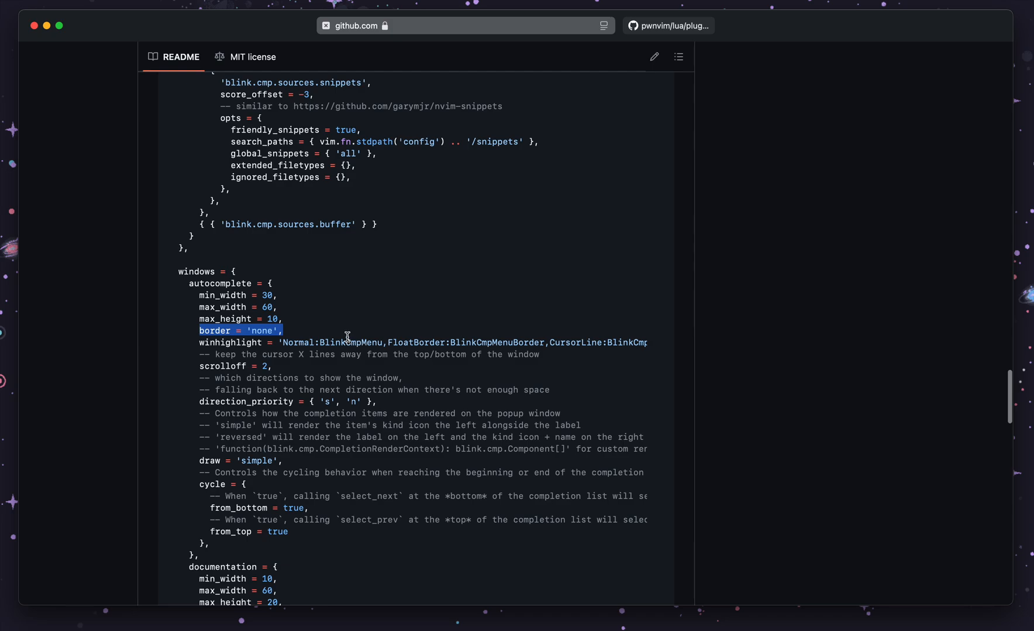
scroll("down", 3)
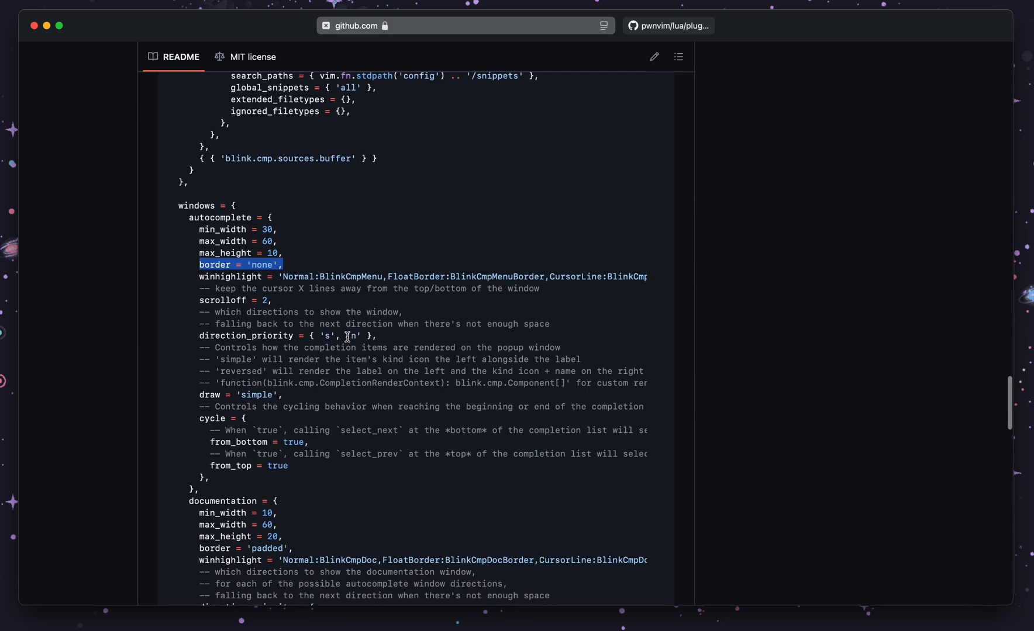
scroll("down", 3)
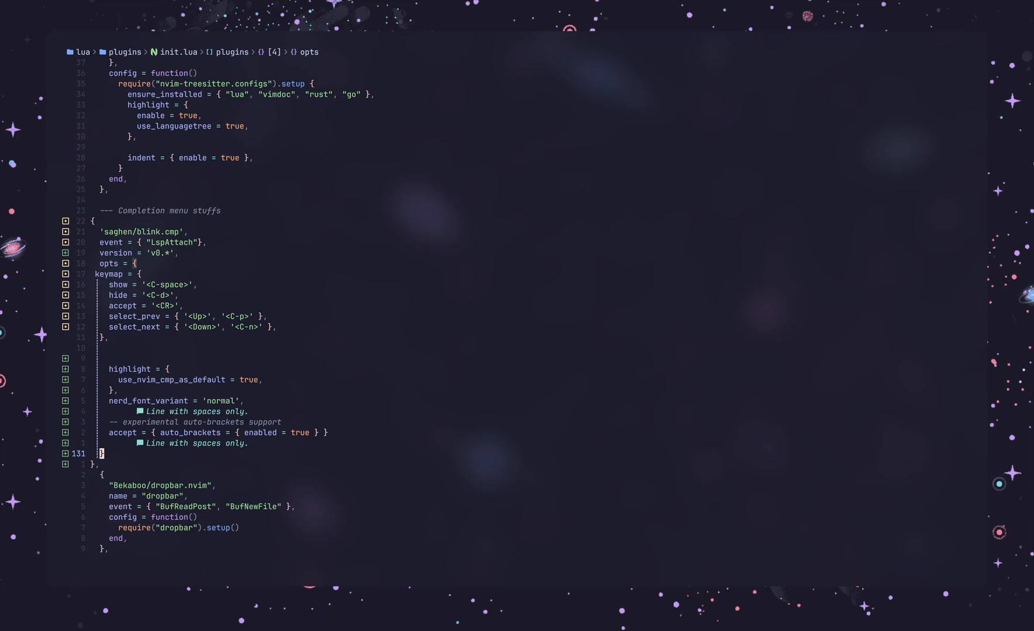
Step: Type windows = { autocomplete = { border = 'single' } } into the blink.cmp opts
left_click(122, 434)
type("autocomplete = {border = 'none',")
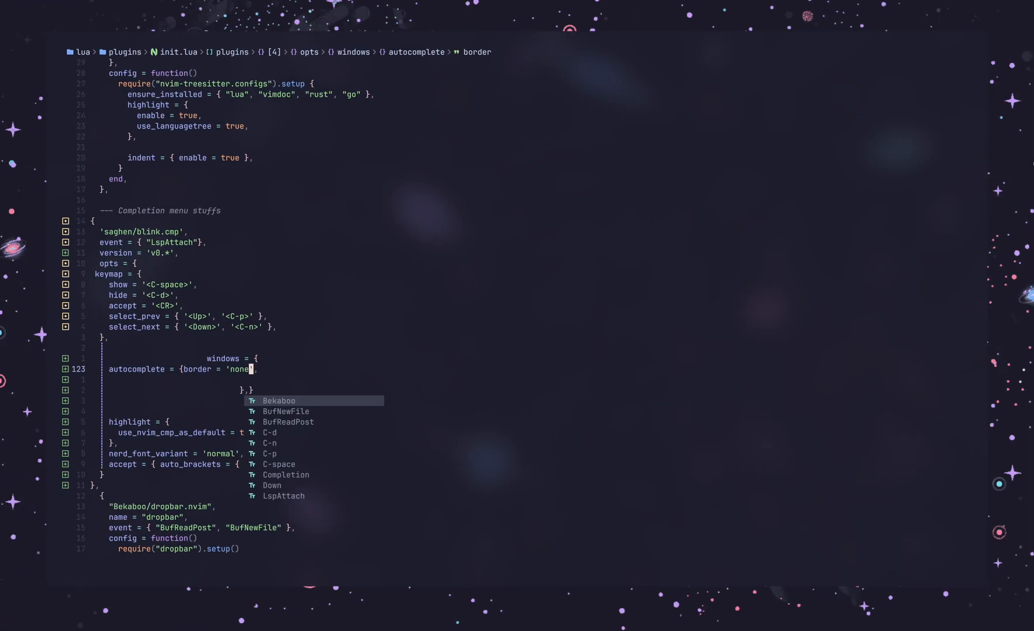
type("single")
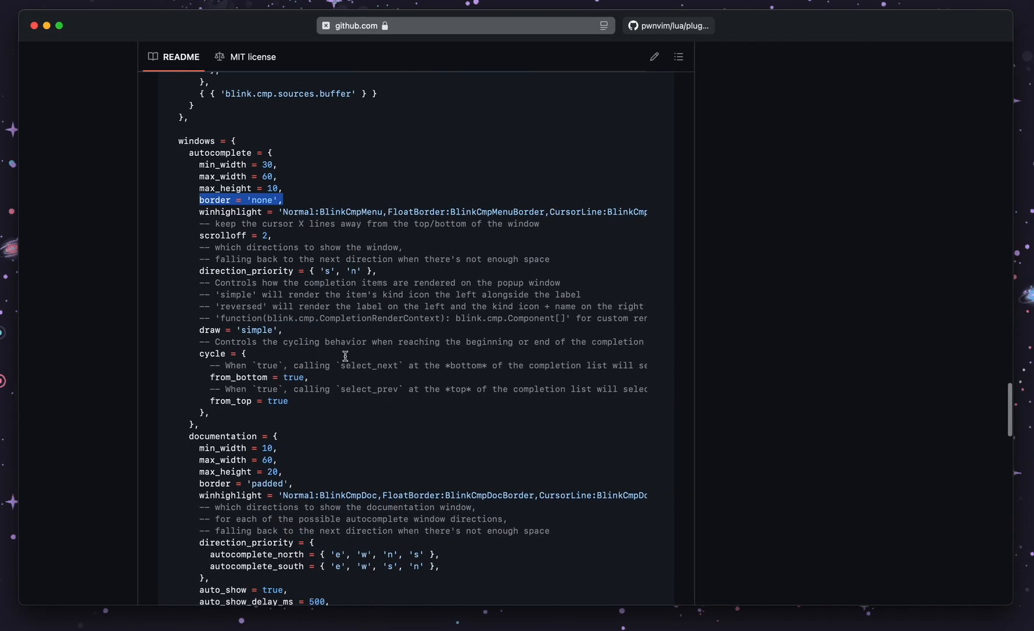
Step: Scroll the blink.cmp README down to the windows > documentation options
scroll("down", 3)
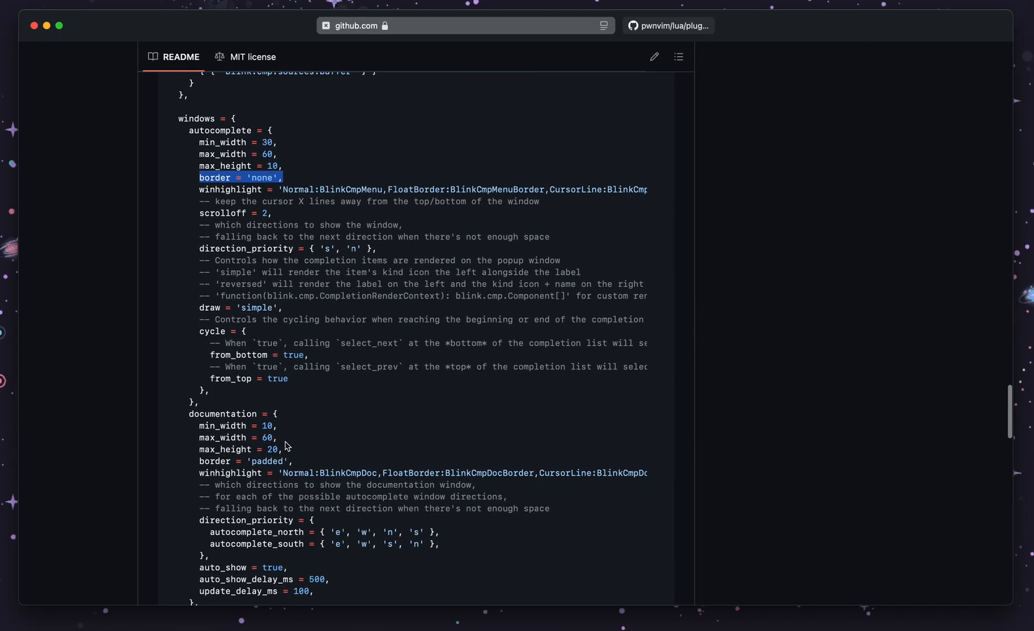
scroll("down", 3)
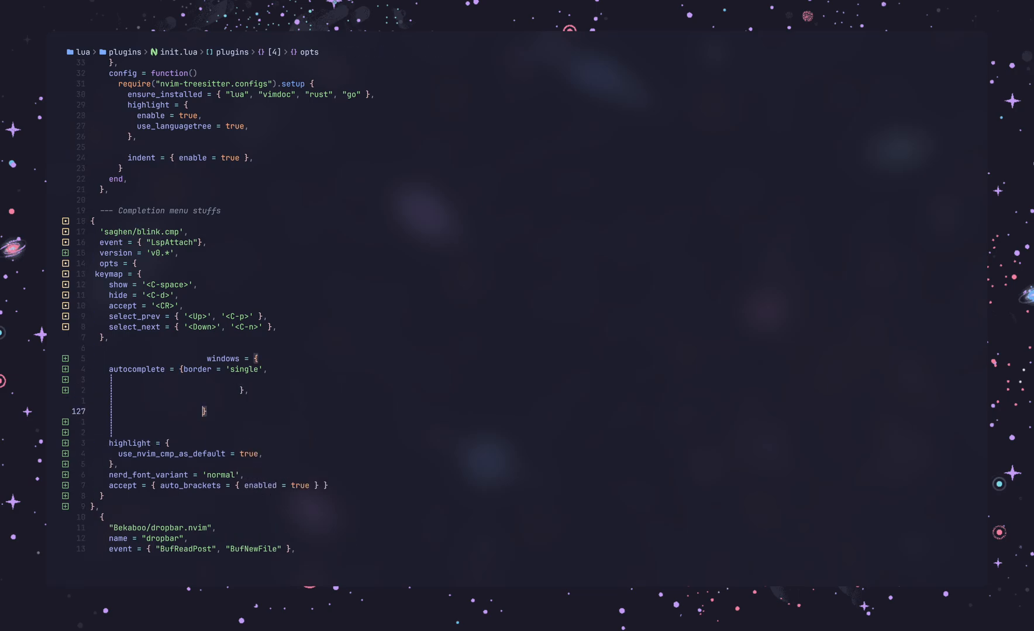
Step: Add a 'documentation = {' table under autocomplete in the windows config
type("documentation = {")
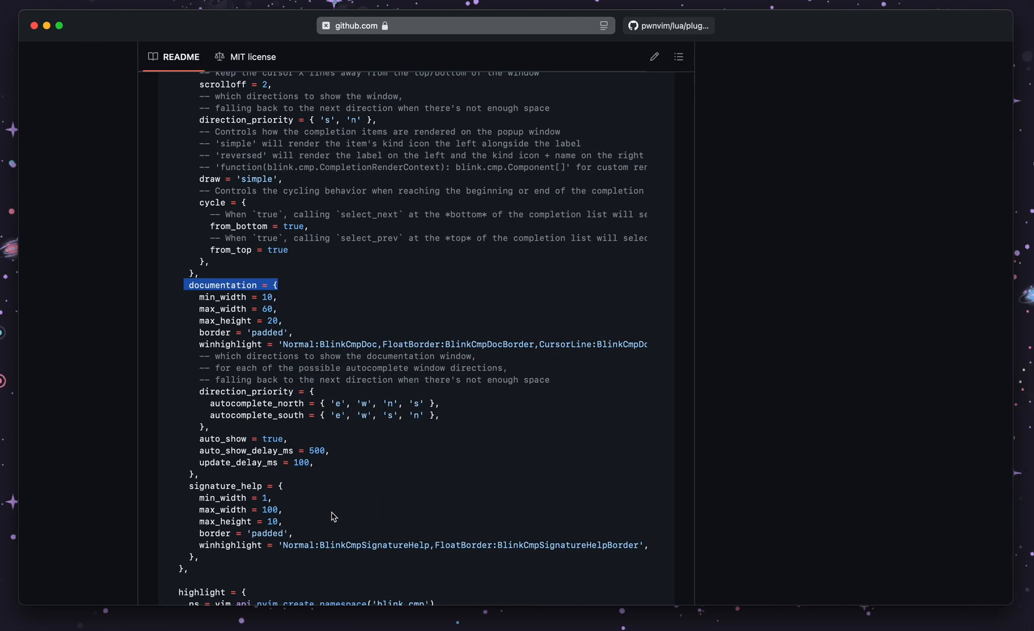
scroll("down", 3)
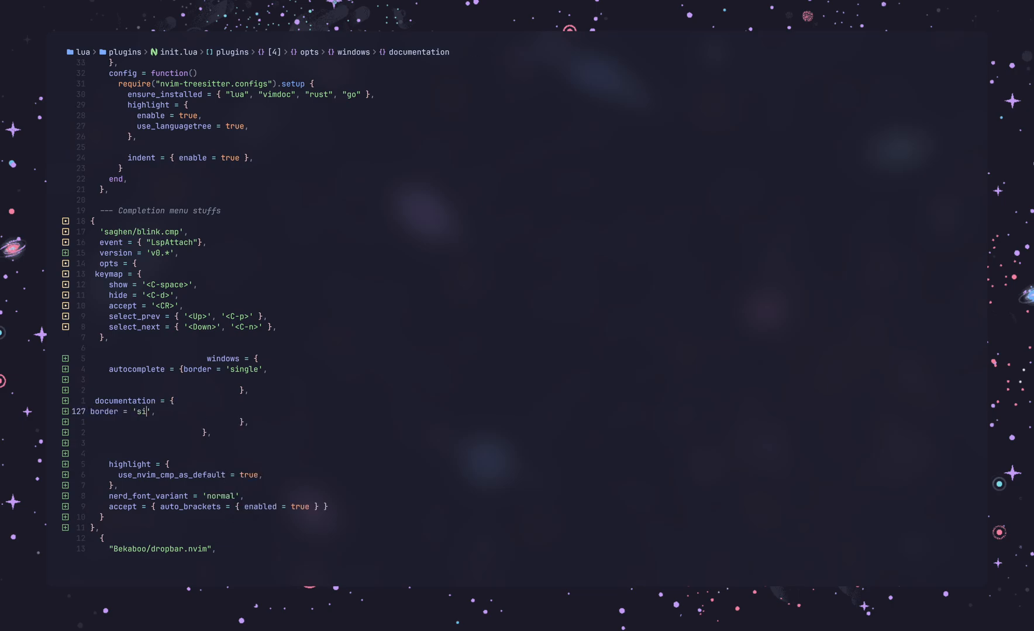
Step: Finish the documentation border as 'single' and save the blink.cmp config
type("ngle")
left_click(524, 560)
type(":w")
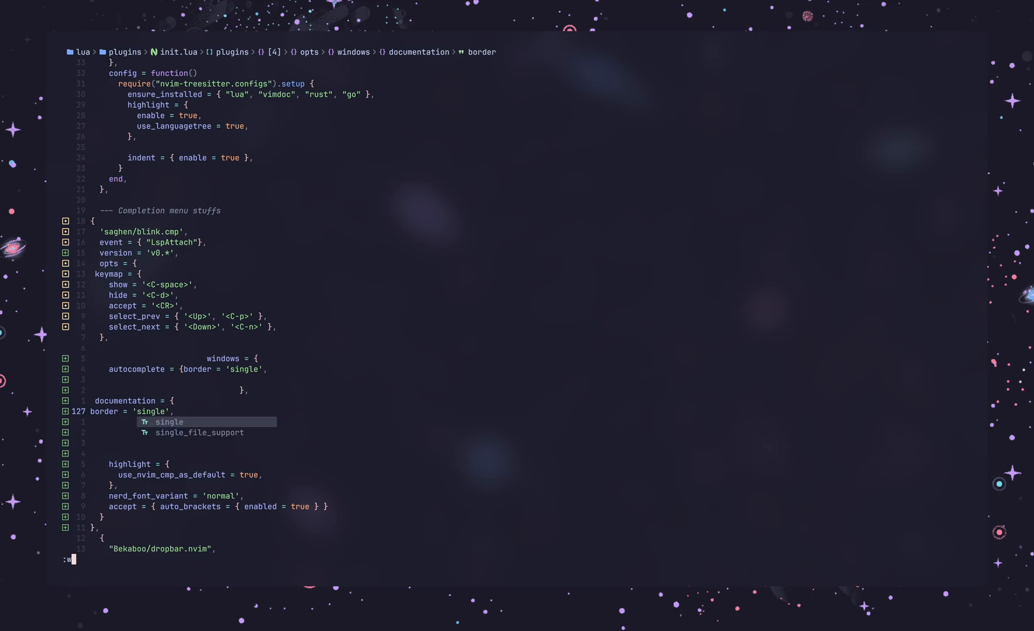
key("Escape")
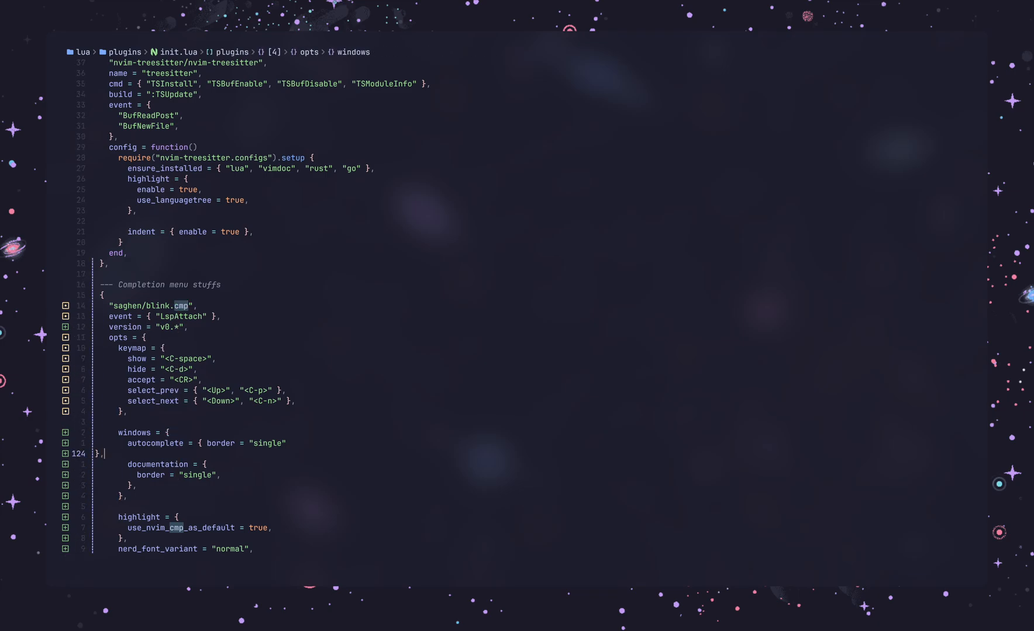
type("p")
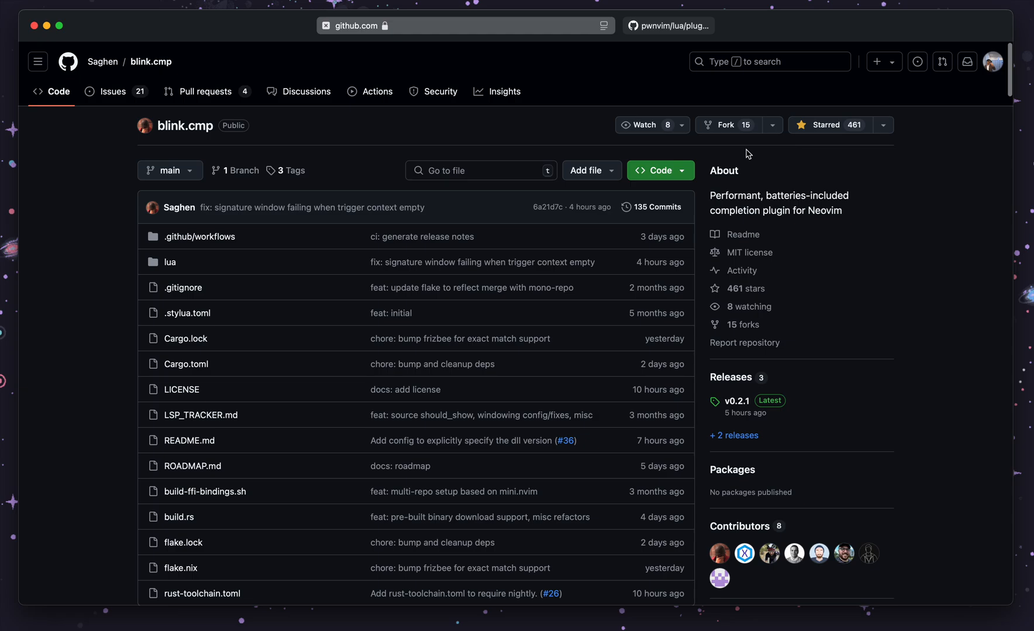
scroll("down", 3)
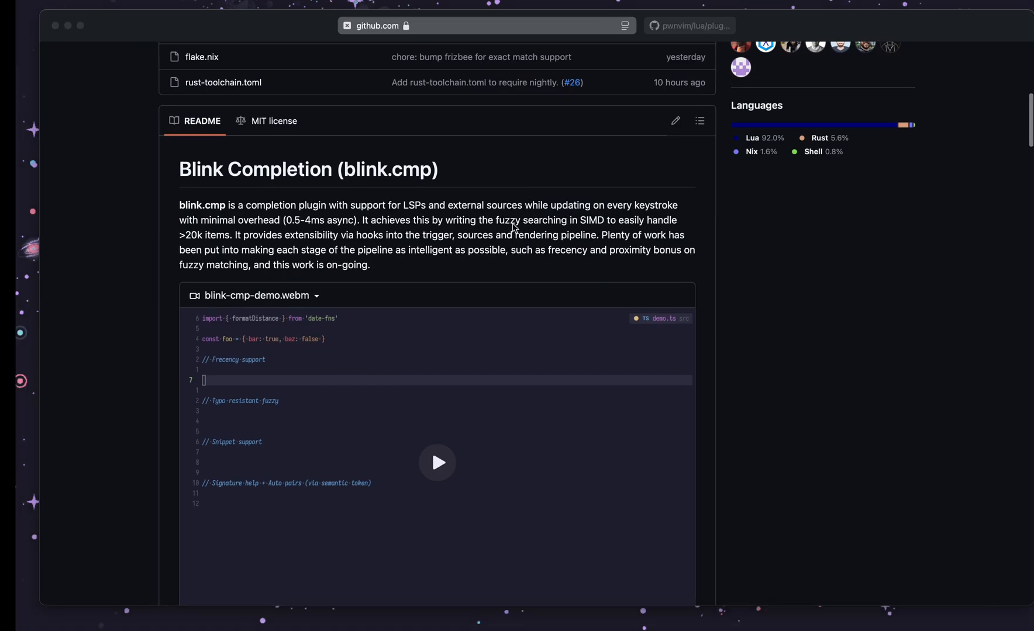